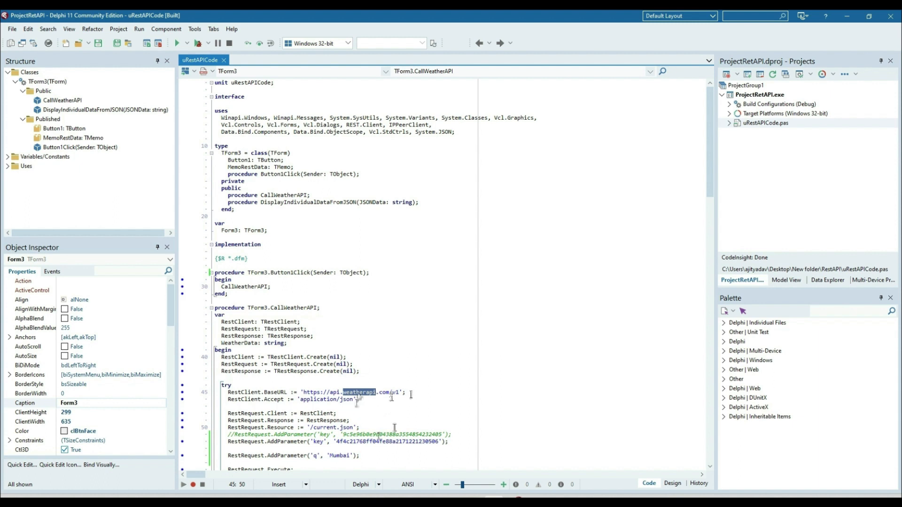
mouse_move(413, 393)
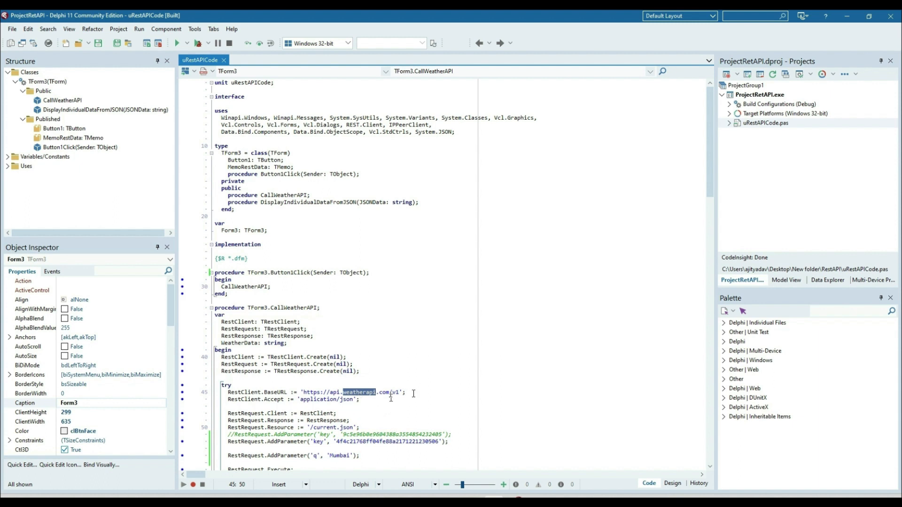
- Bring the WeatherAPI.com dashboard in the browser to the front from the taskbar
left_click(413, 392)
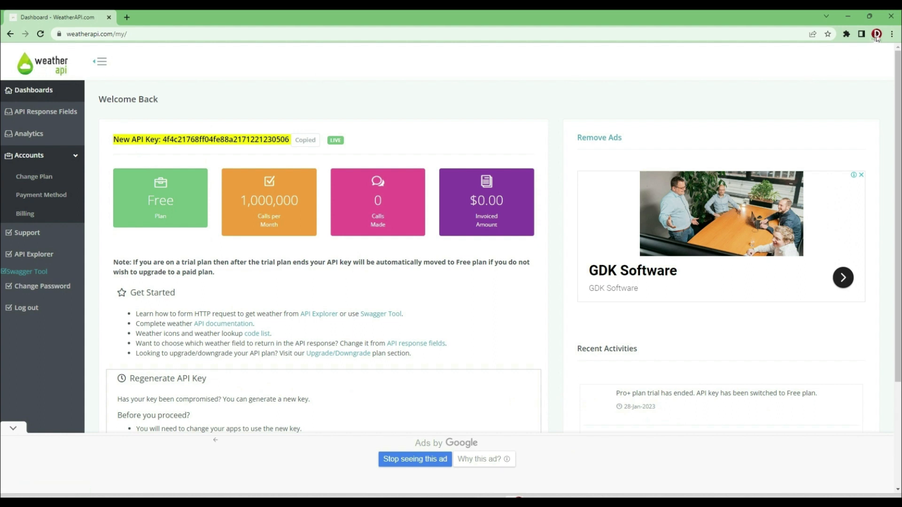
- Glance at the Chrome profile menu and the new API key, then minimize Chrome
left_click(876, 34)
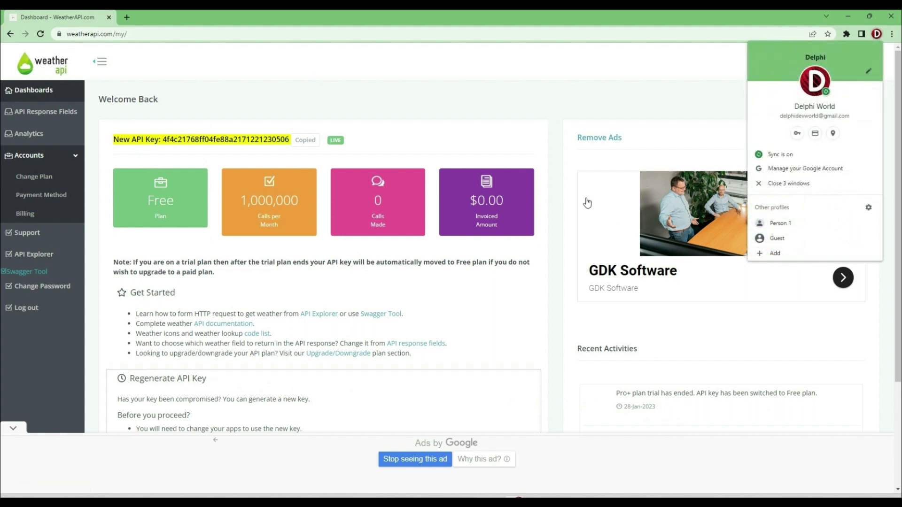
left_click(249, 163)
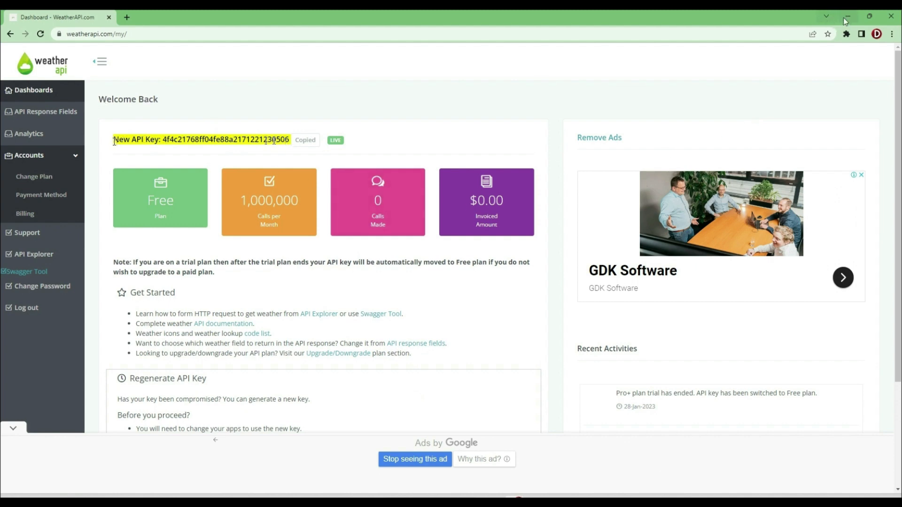
mouse_move(846, 18)
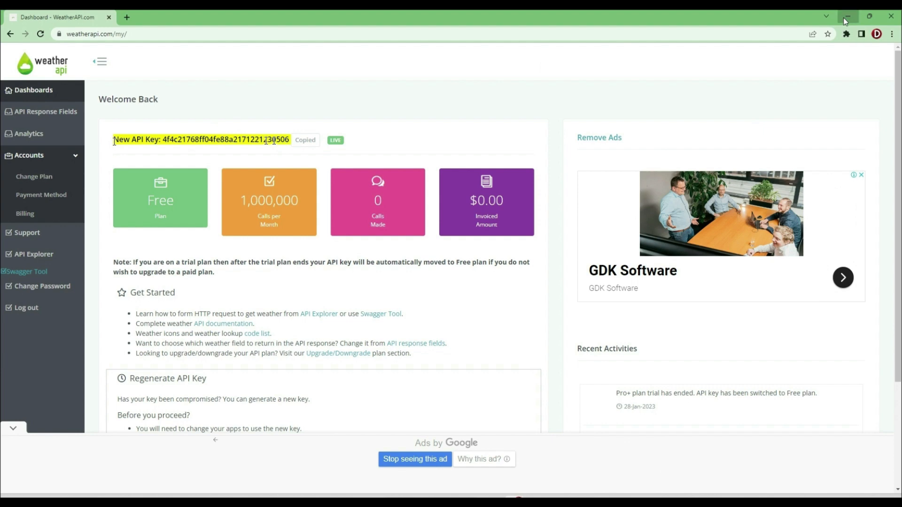
left_click(846, 17)
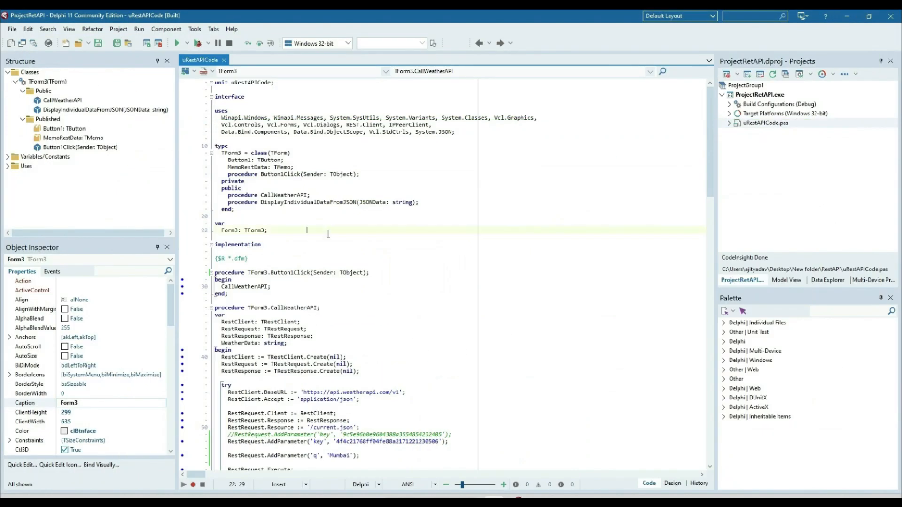
- View Form3's memo and OK button in the designer, then open the Button1Click handler
left_click(672, 483)
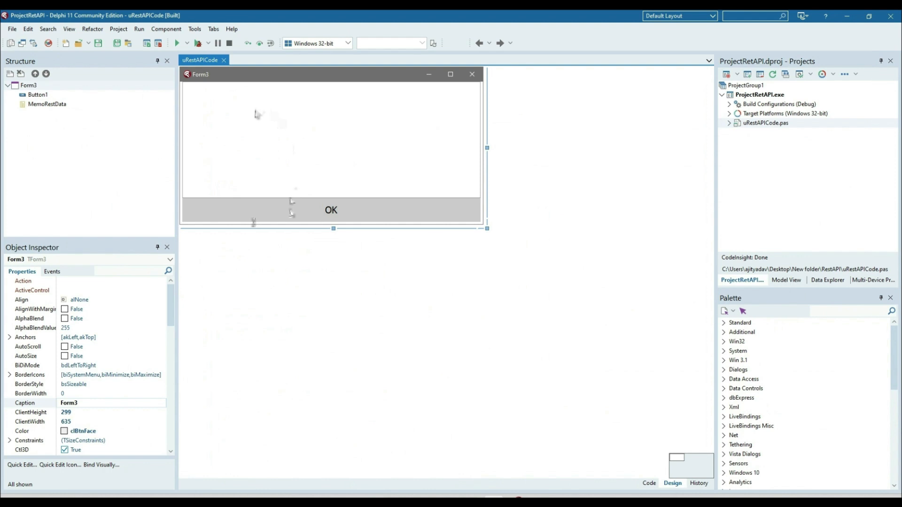
mouse_move(361, 187)
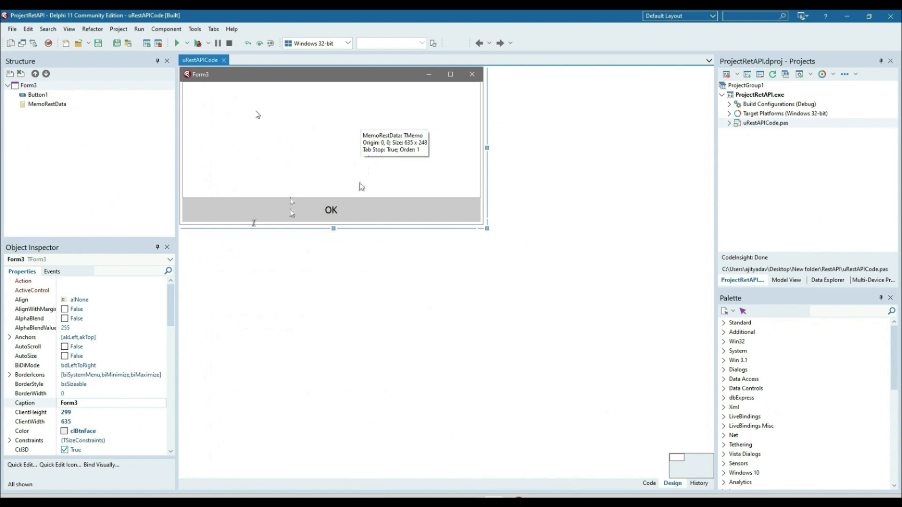
mouse_move(289, 160)
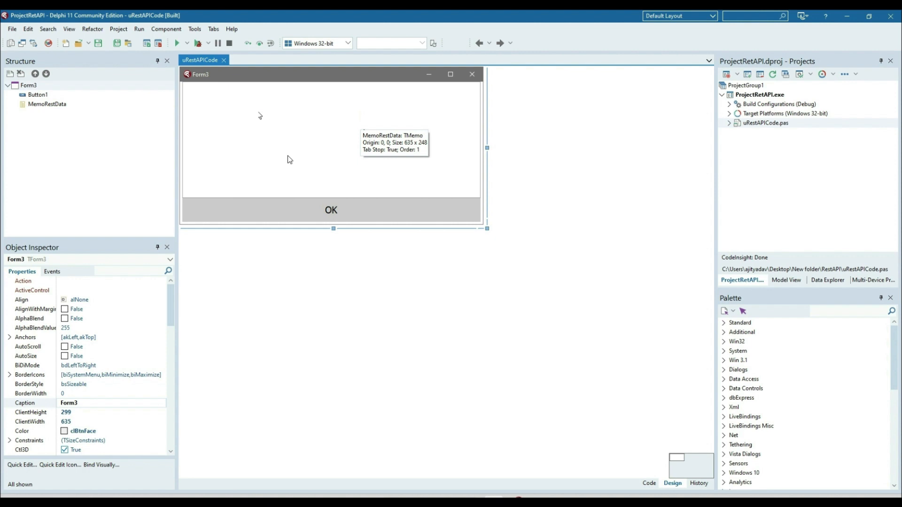
mouse_move(351, 222)
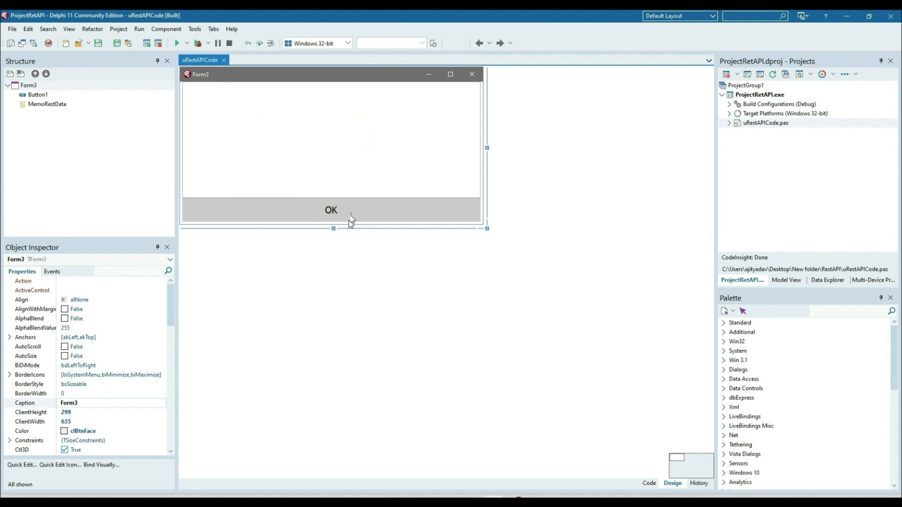
left_click(648, 483)
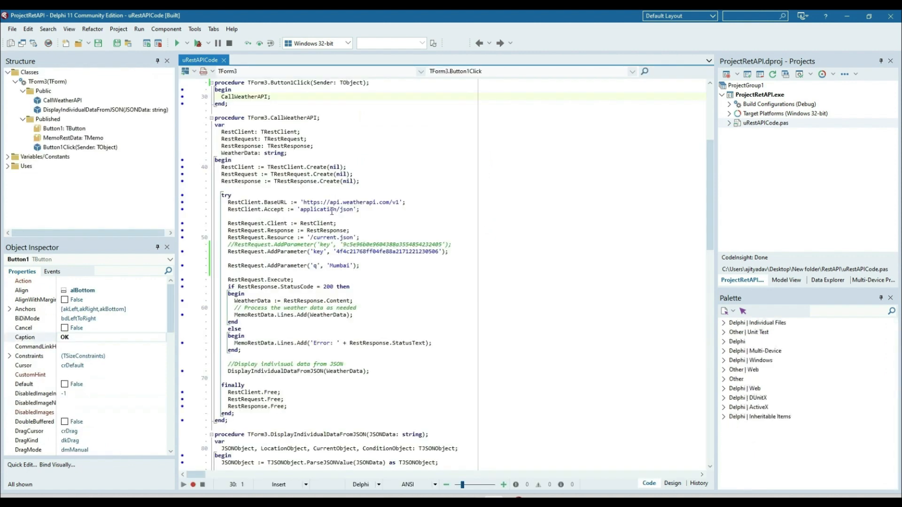
double_click(242, 96)
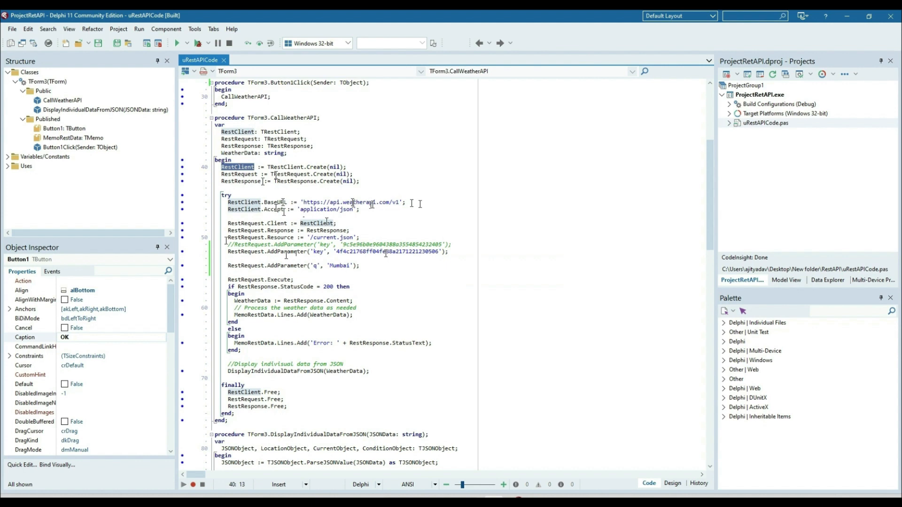
double_click(385, 252)
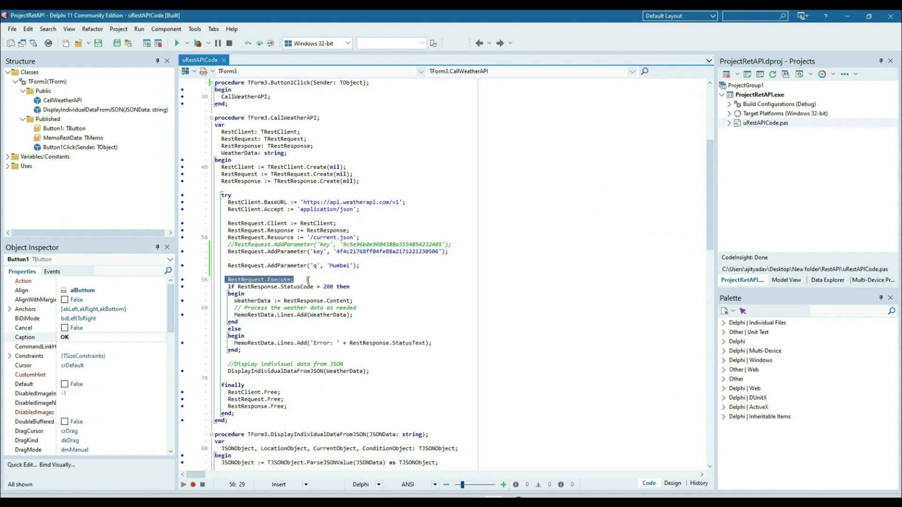
left_click(297, 279)
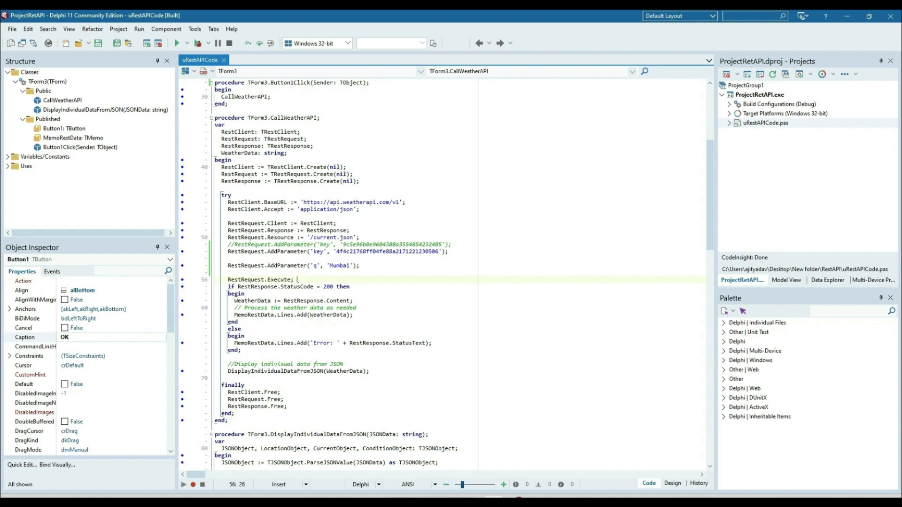
double_click(259, 280)
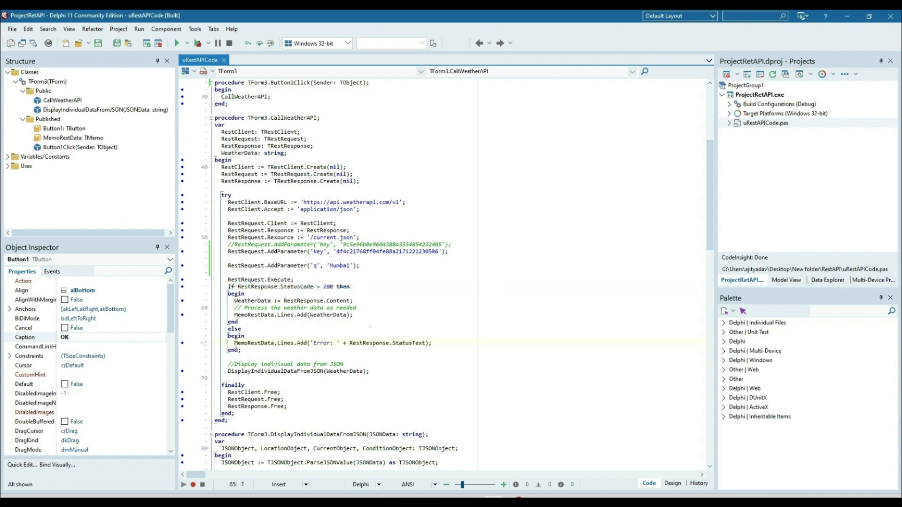
double_click(254, 343)
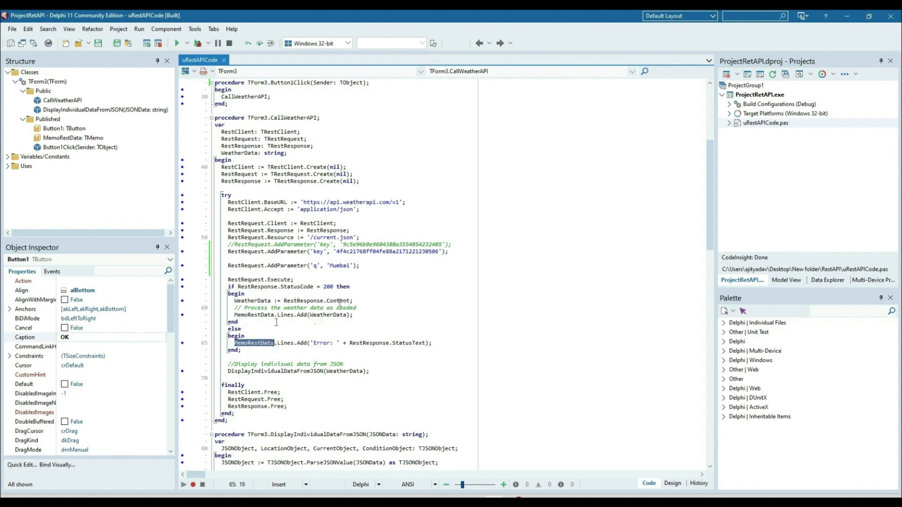
left_click(298, 300)
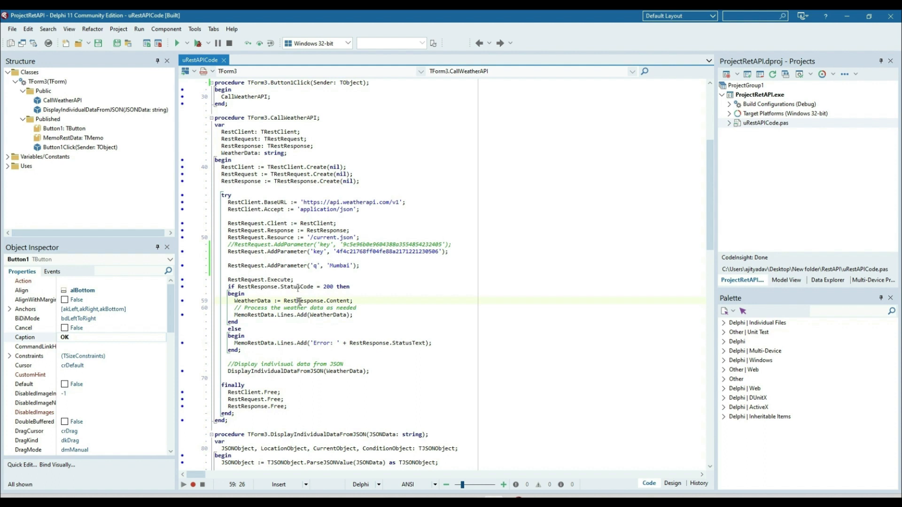
left_click(257, 300)
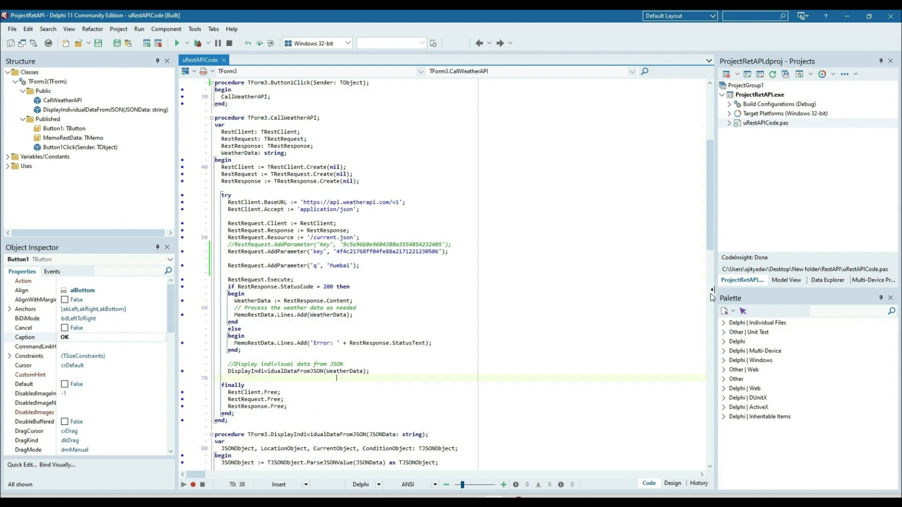
scroll("down", 3)
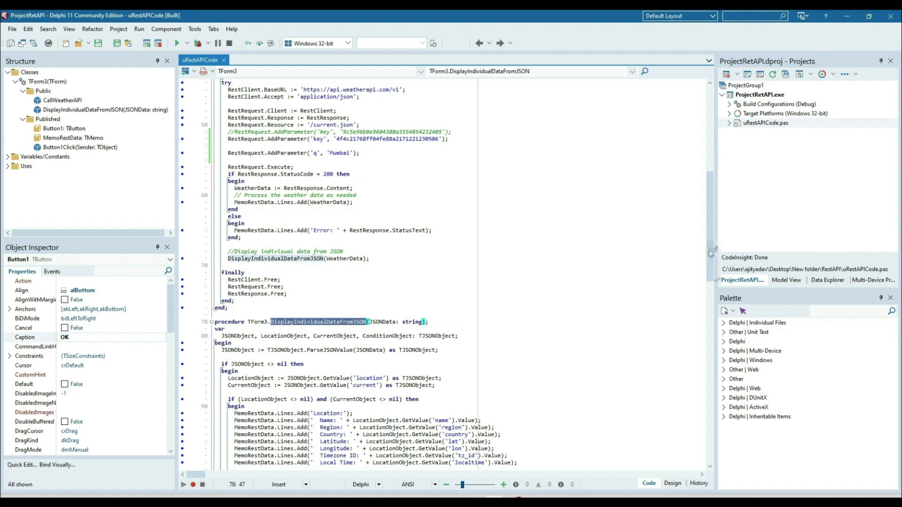
scroll("down", 3)
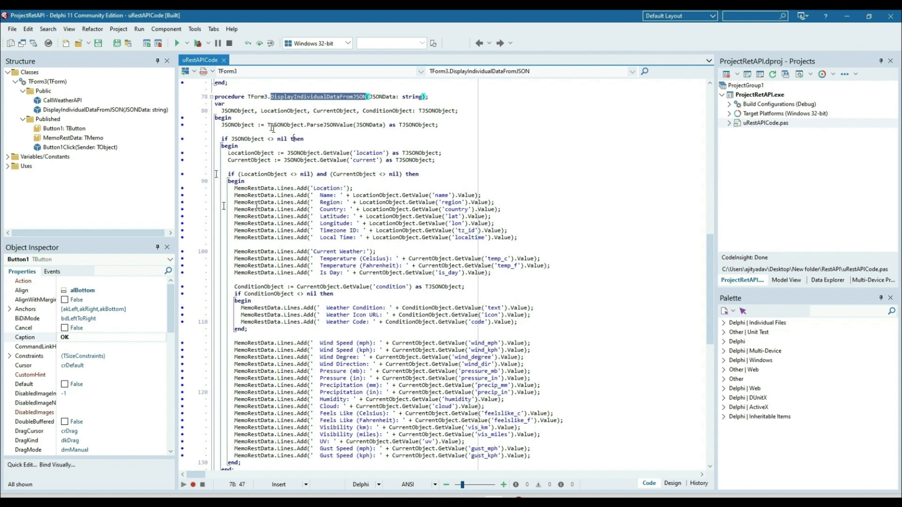
mouse_move(259, 202)
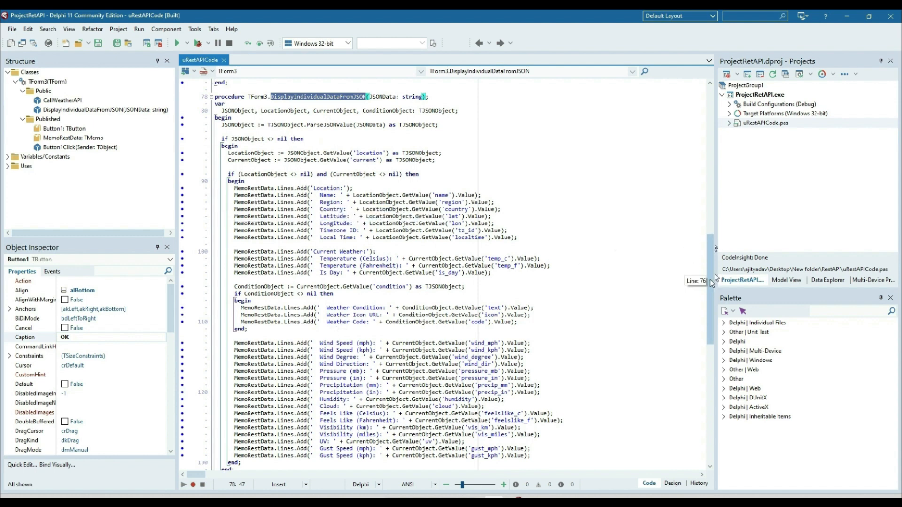
scroll("down", 3)
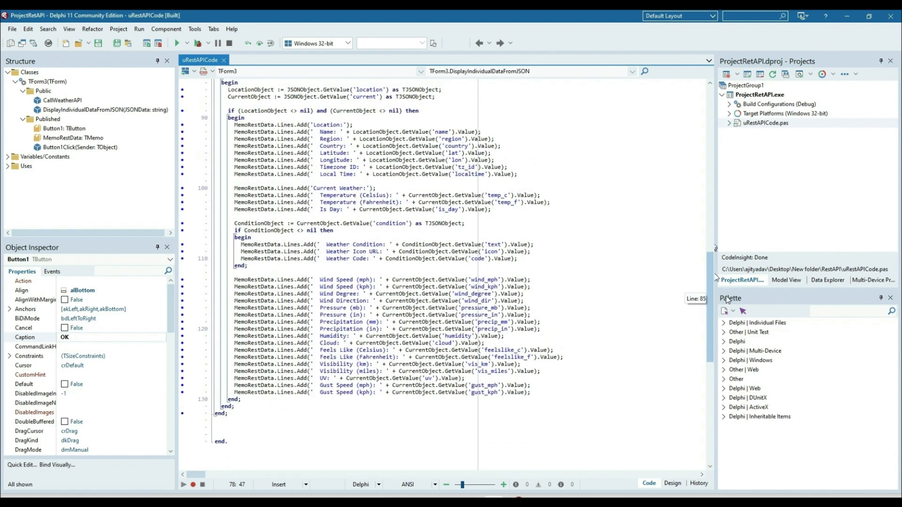
scroll("up", 3)
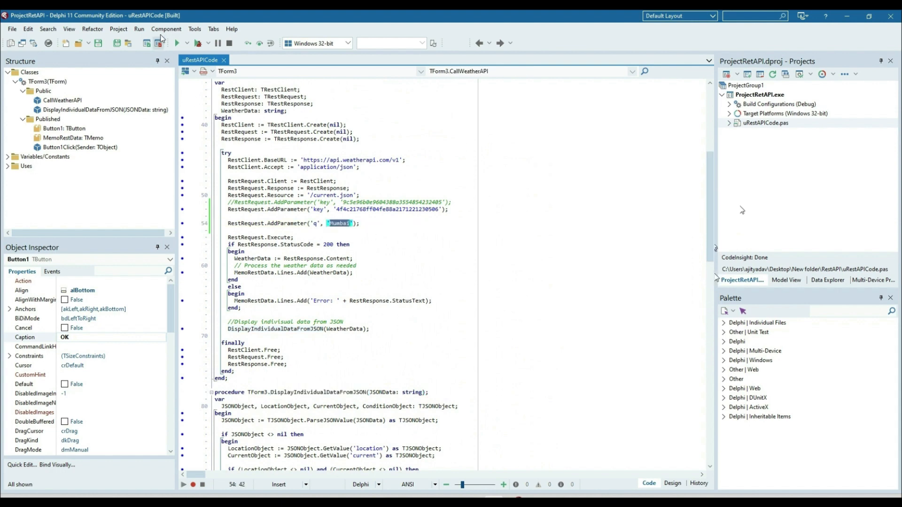
- Run the app, maximize Form3, and press OK to load Mumbai weather into the memo
left_click(176, 43)
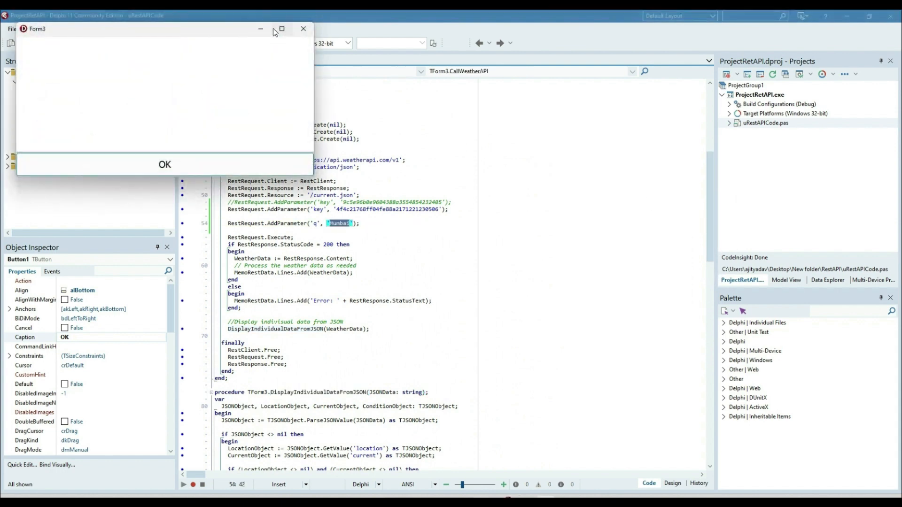
left_click(282, 29)
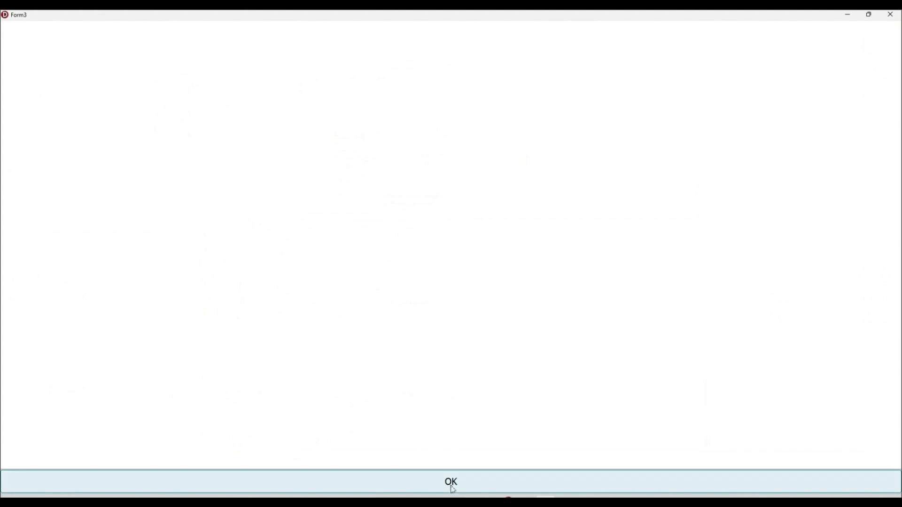
left_click(451, 482)
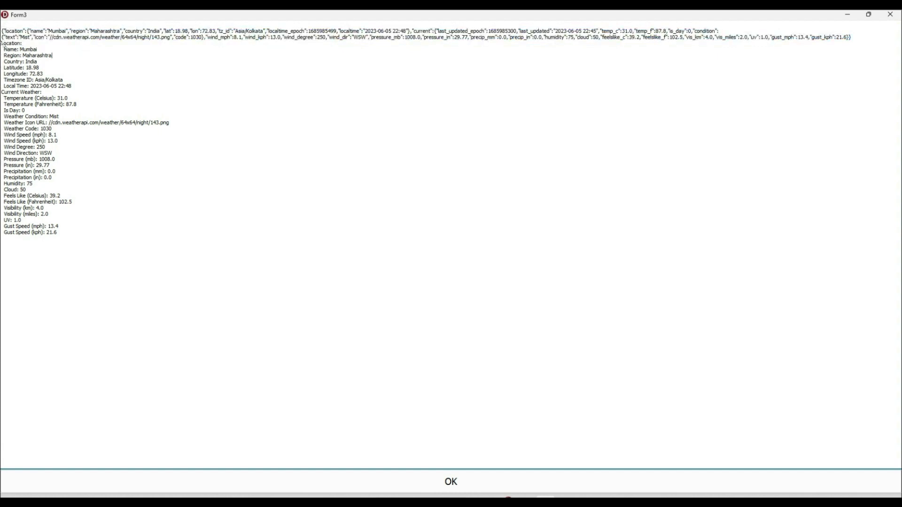
left_click(450, 482)
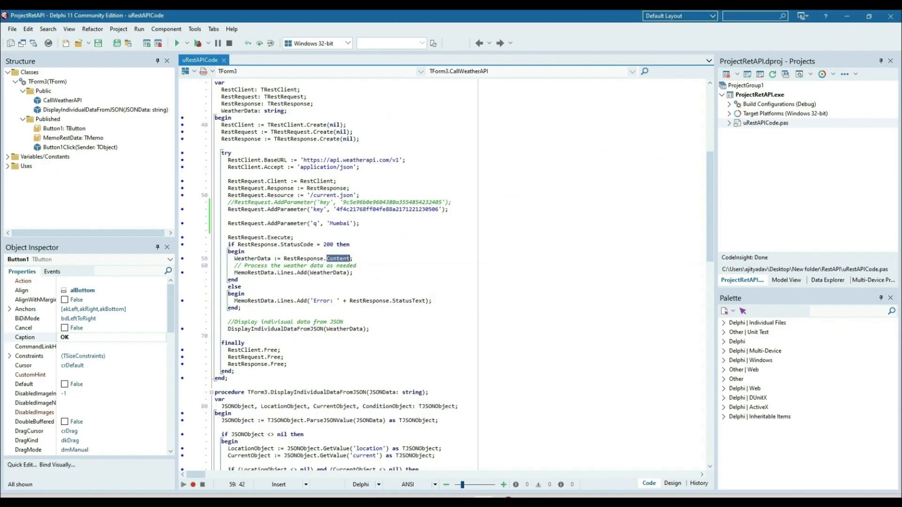
double_click(252, 258)
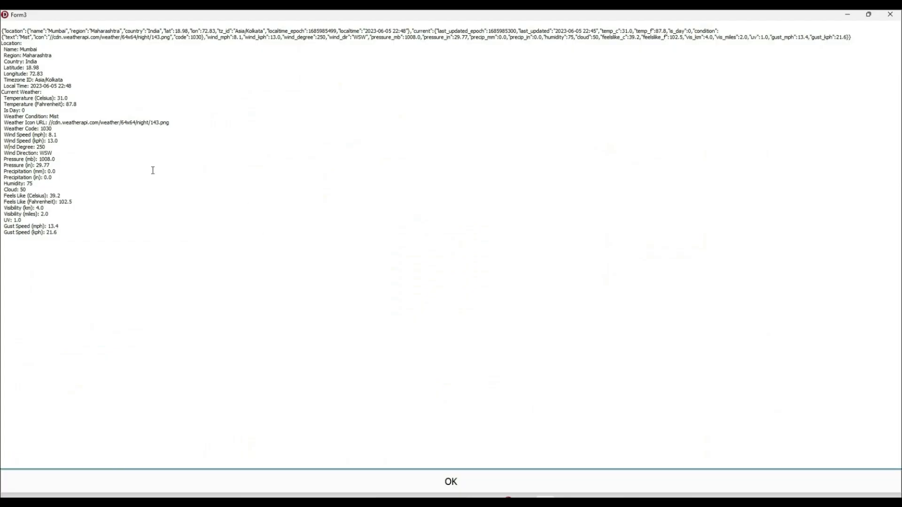
mouse_move(3, 52)
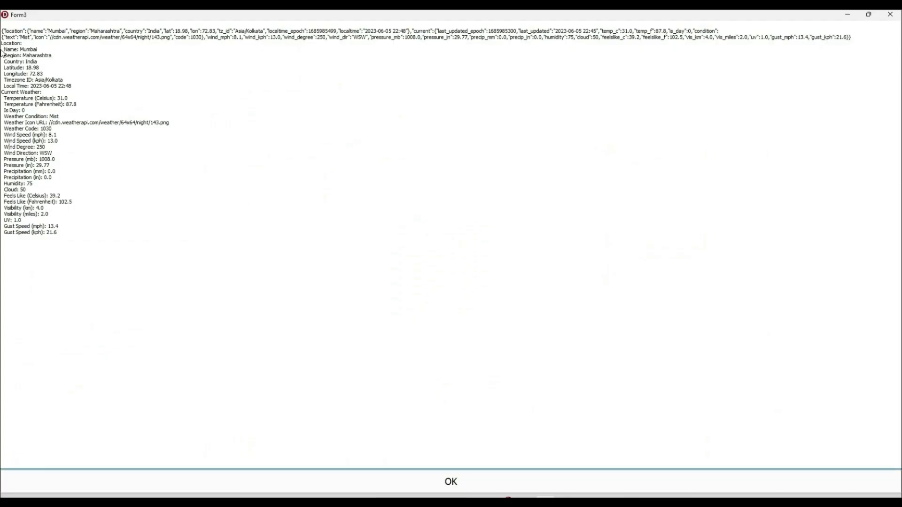
double_click(20, 49)
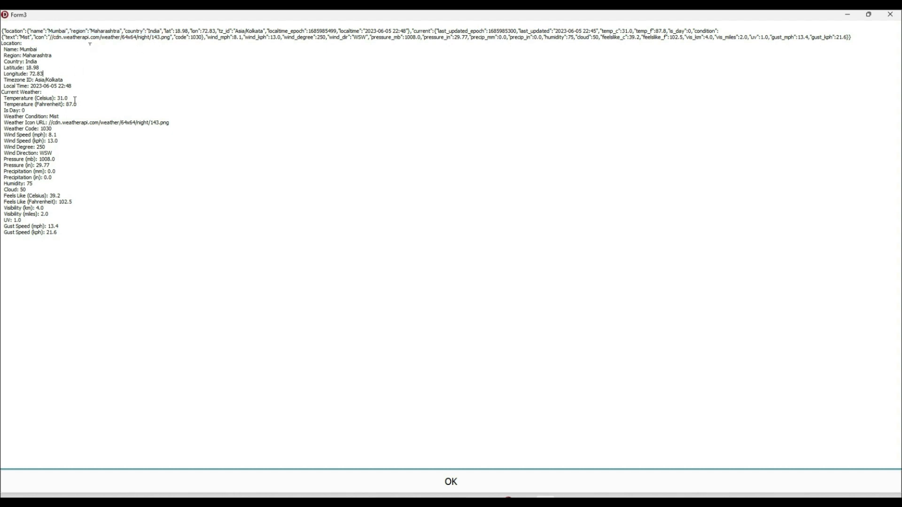
double_click(34, 98)
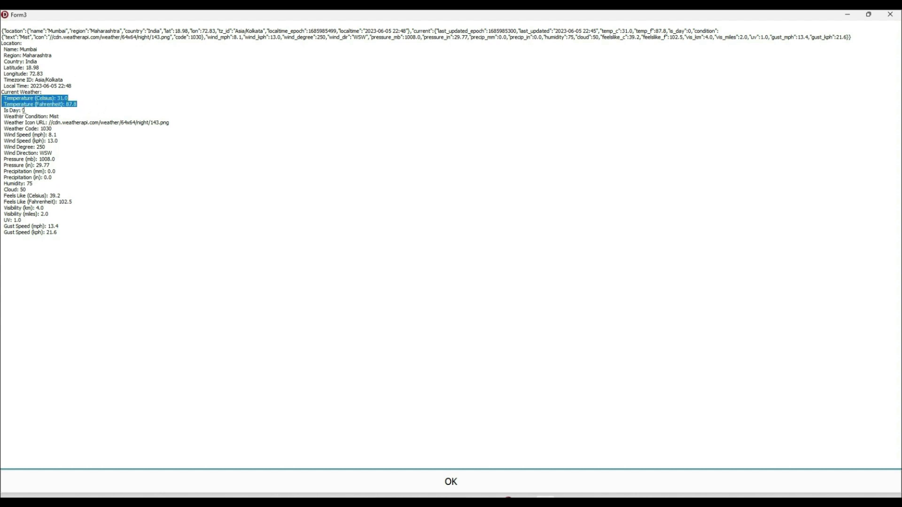
mouse_move(290, 49)
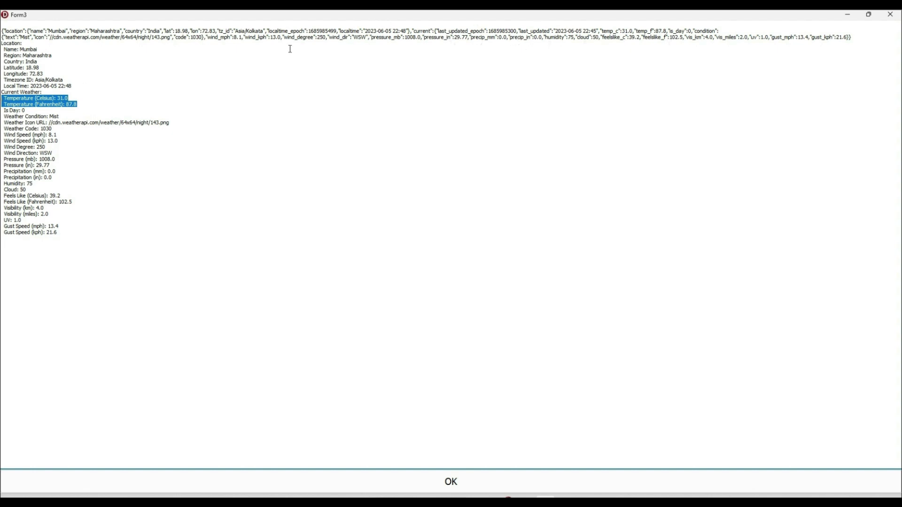
mouse_move(389, 27)
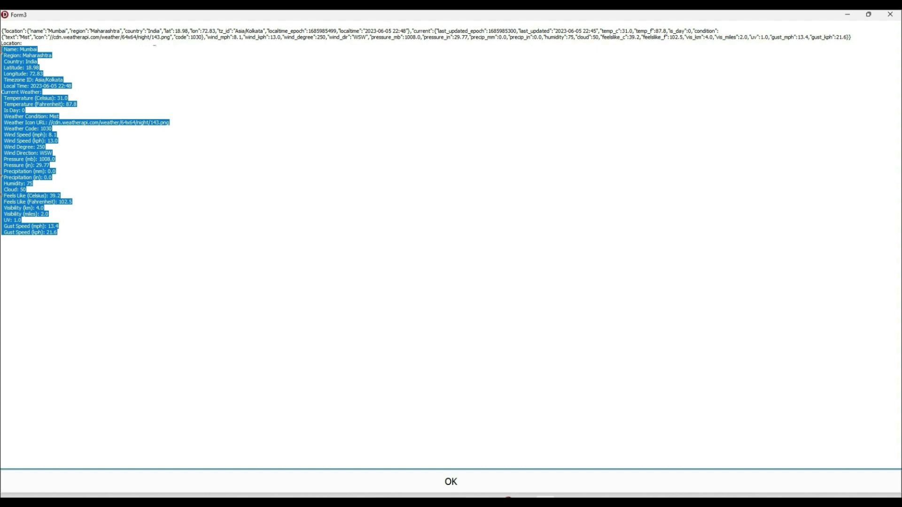
mouse_move(508, 499)
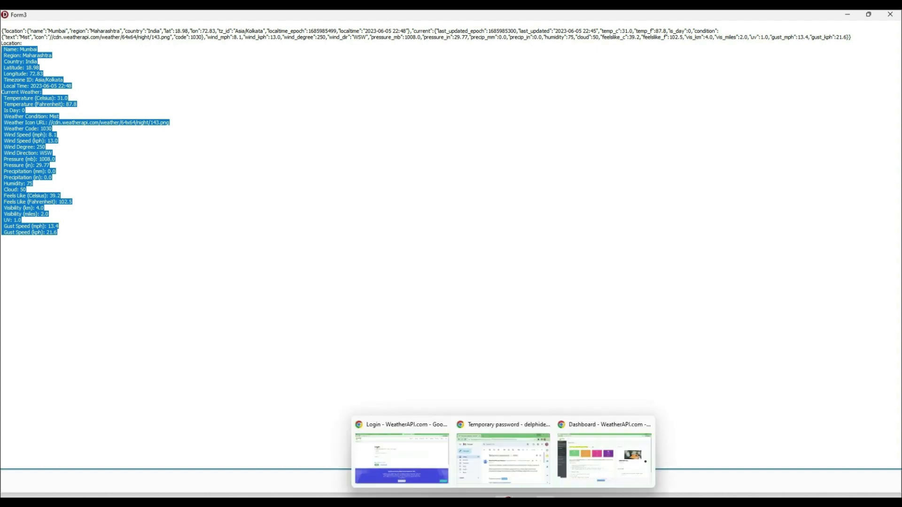
left_click(602, 457)
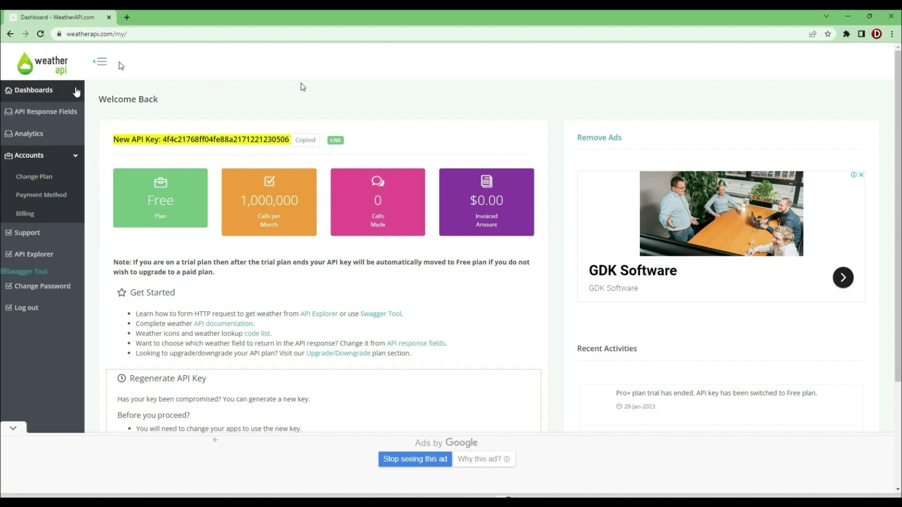
mouse_move(855, 28)
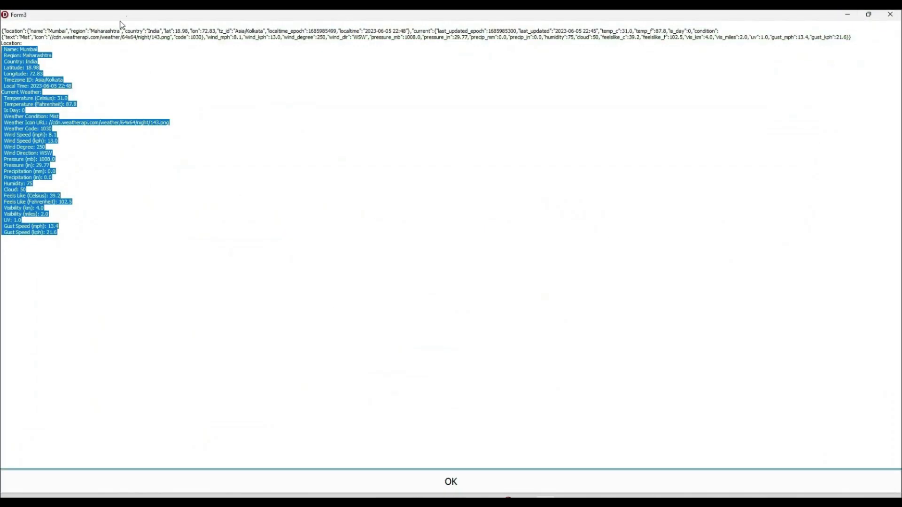
- Return to the code editor and scroll up to the CallWeatherAPI procedure
left_click(450, 481)
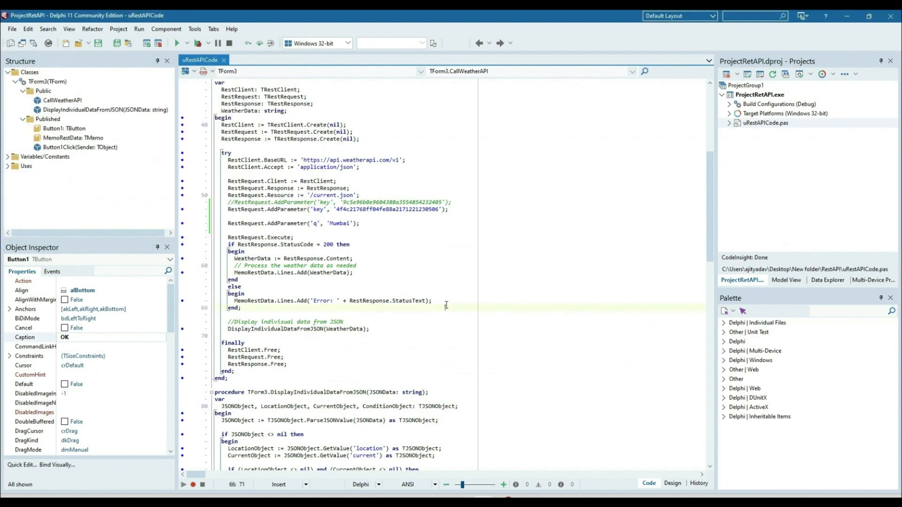
scroll("up", 3)
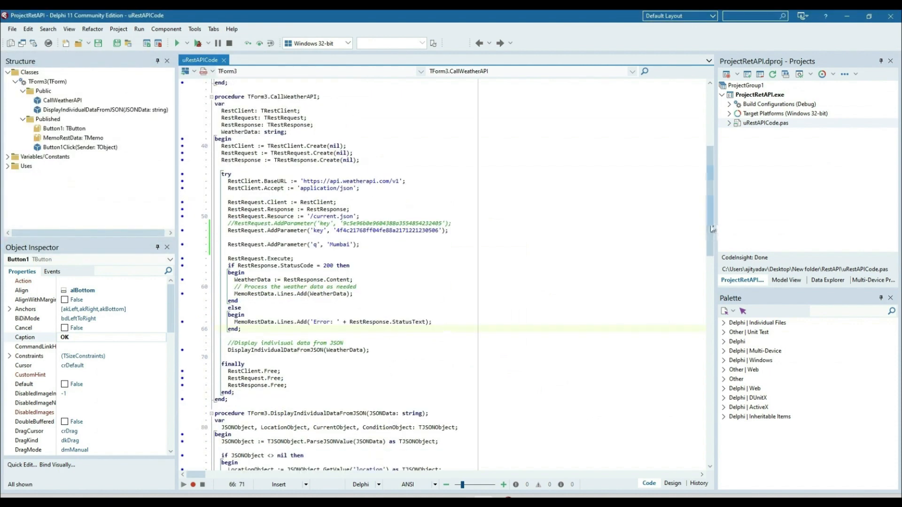